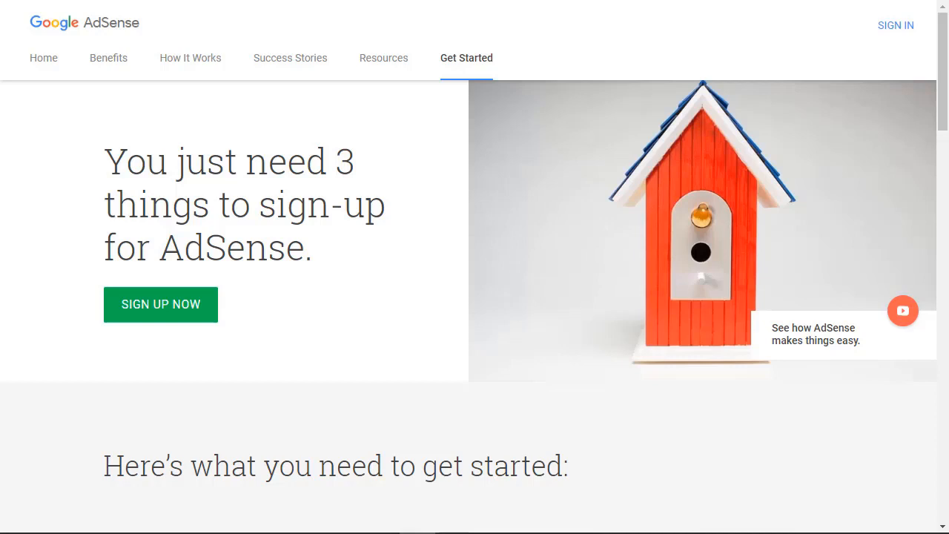
Scroll through the Amazon Associates homepage's Join, Advertise and Earn sections.
scroll("down", 3)
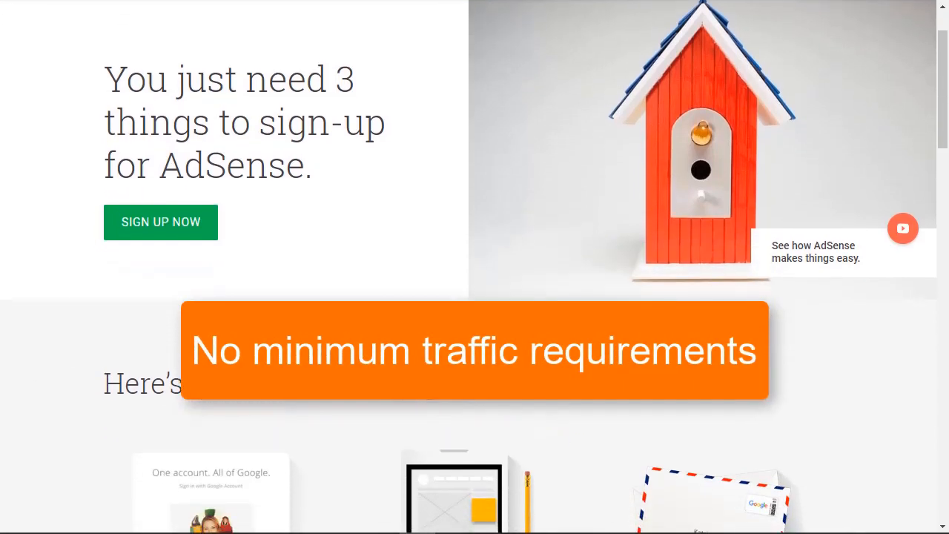
scroll("down", 3)
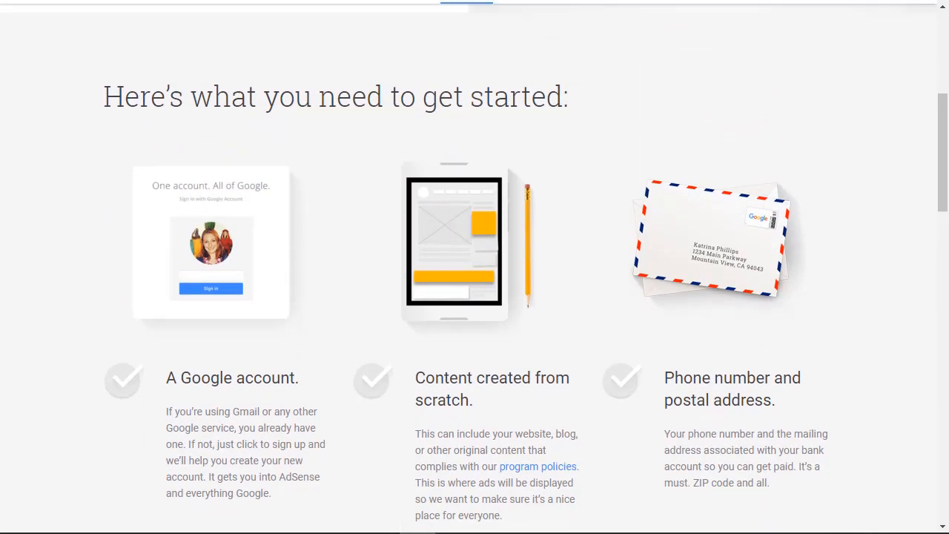
scroll("up", 3)
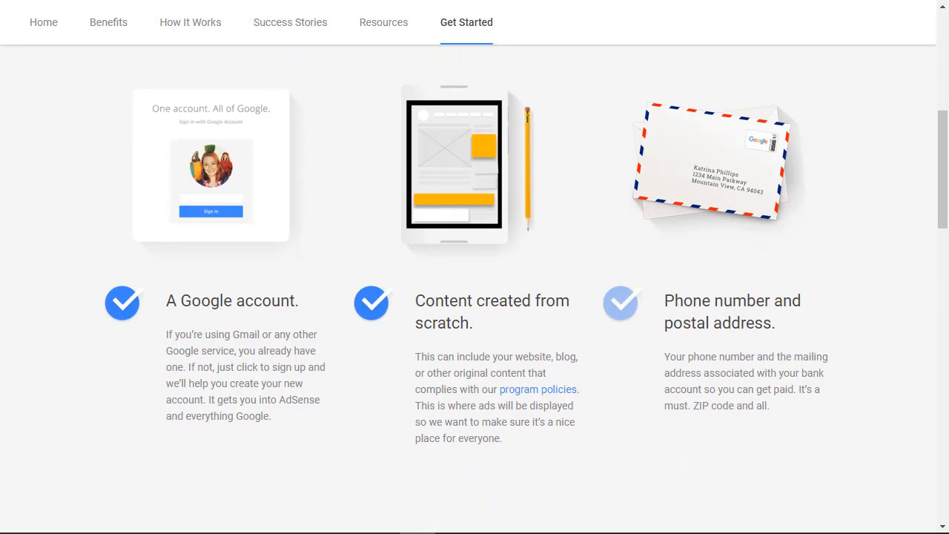
scroll("down", 3)
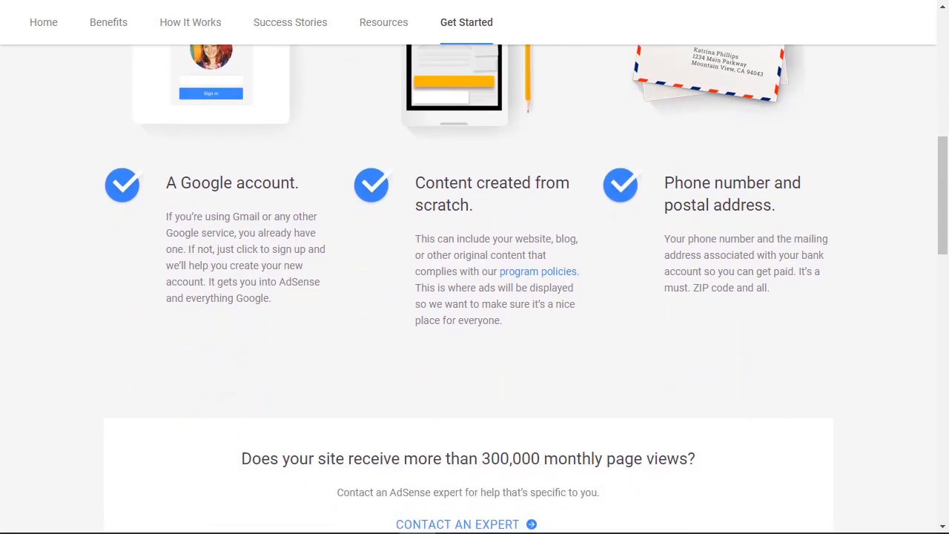
scroll("down", 3)
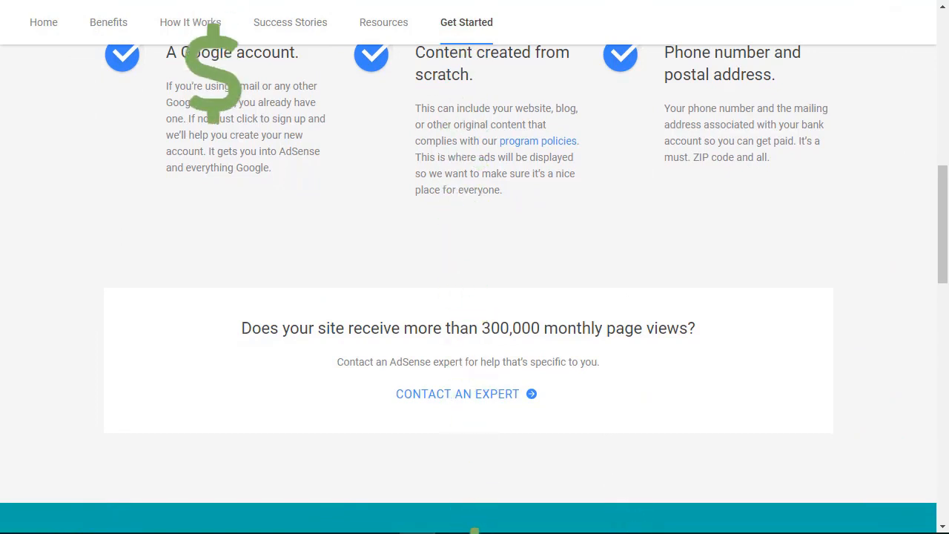
scroll("down", 3)
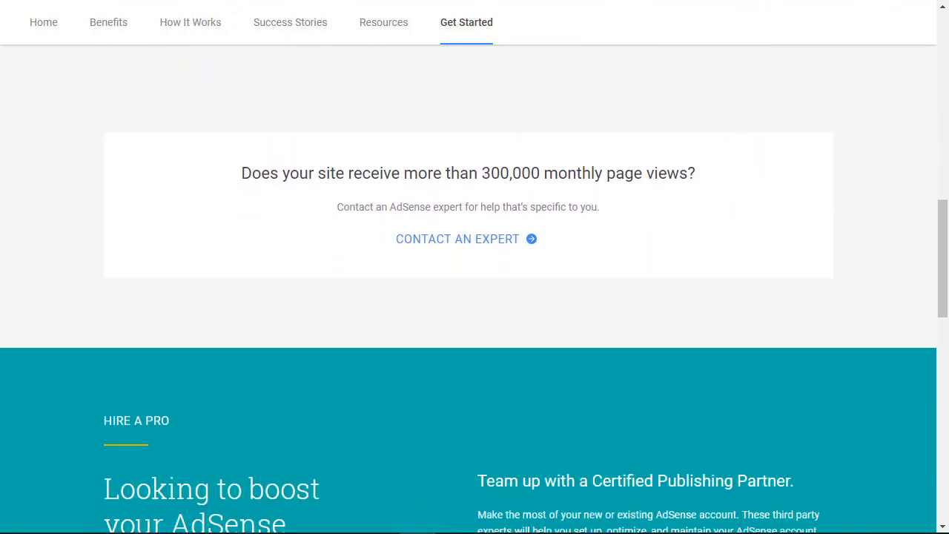
scroll("down", 3)
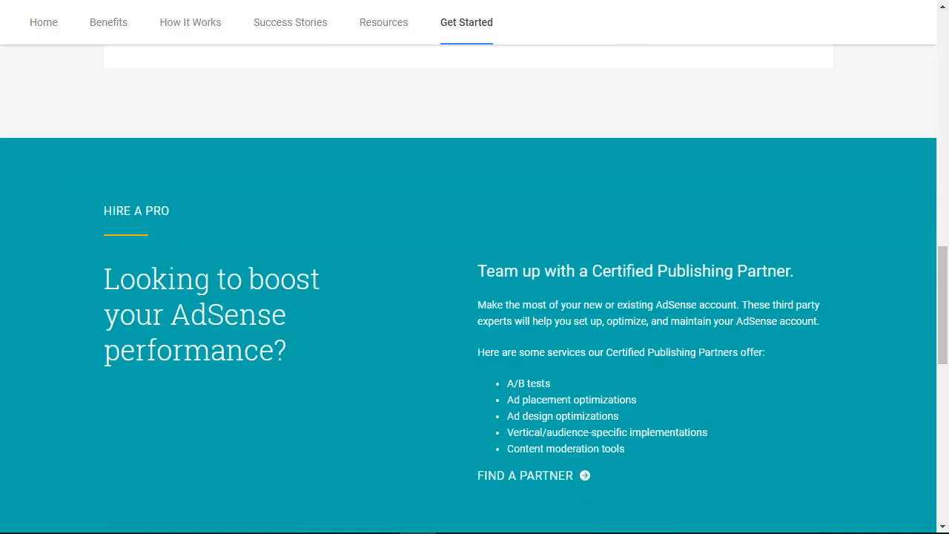
scroll("down", 3)
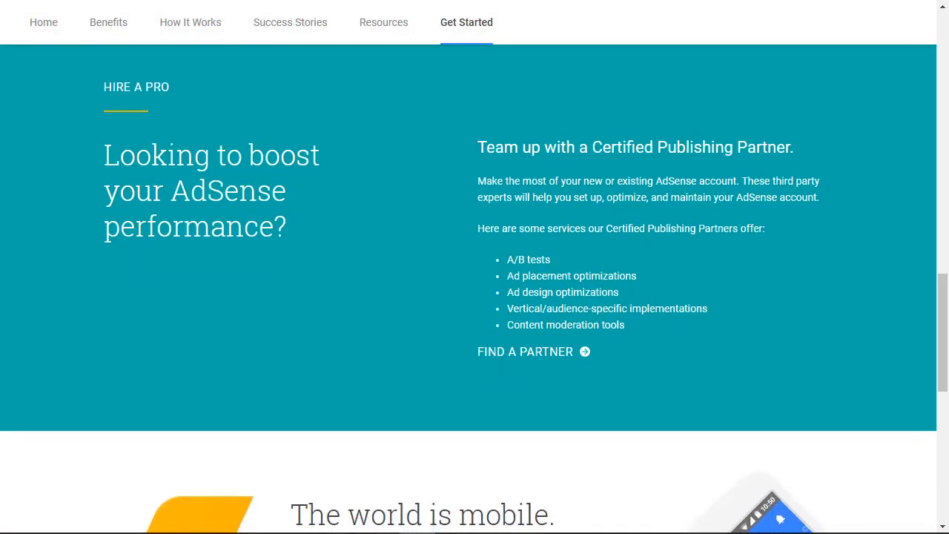
scroll("down", 3)
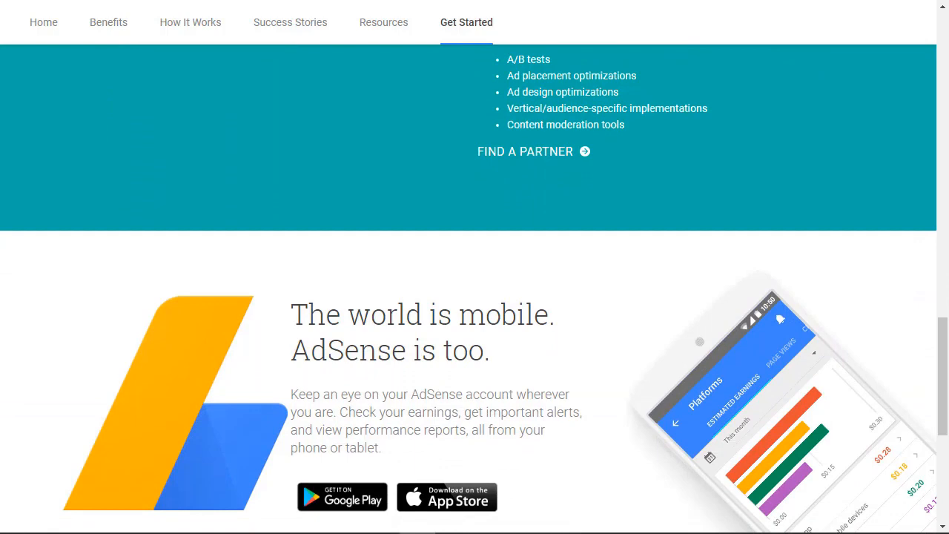
scroll("down", 3)
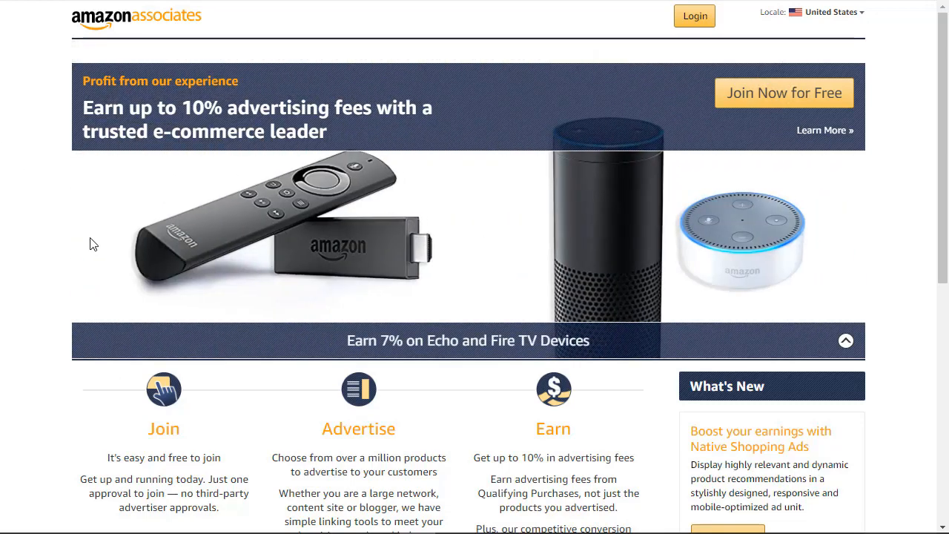
Scroll a bit further, then bring up the shareasale.com affiliate network homepage.
scroll("down", 3)
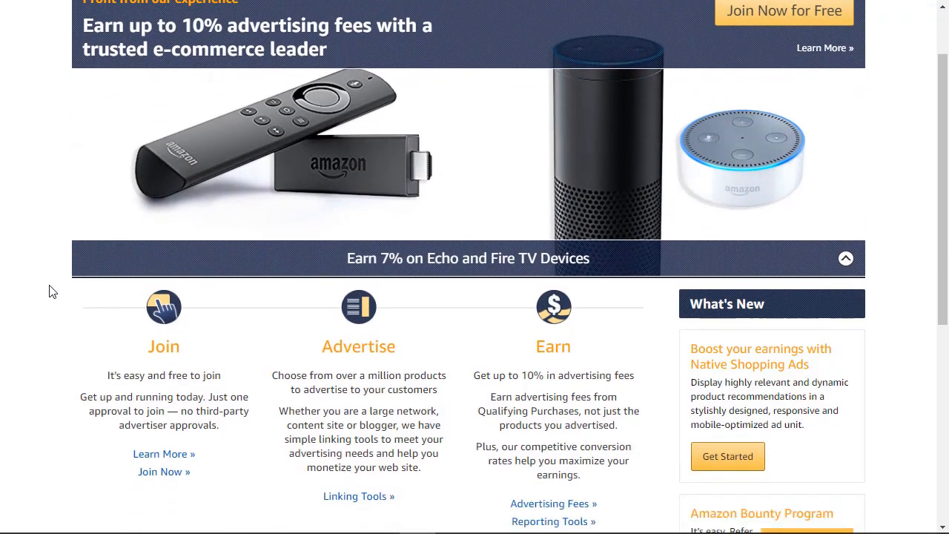
scroll("down", 3)
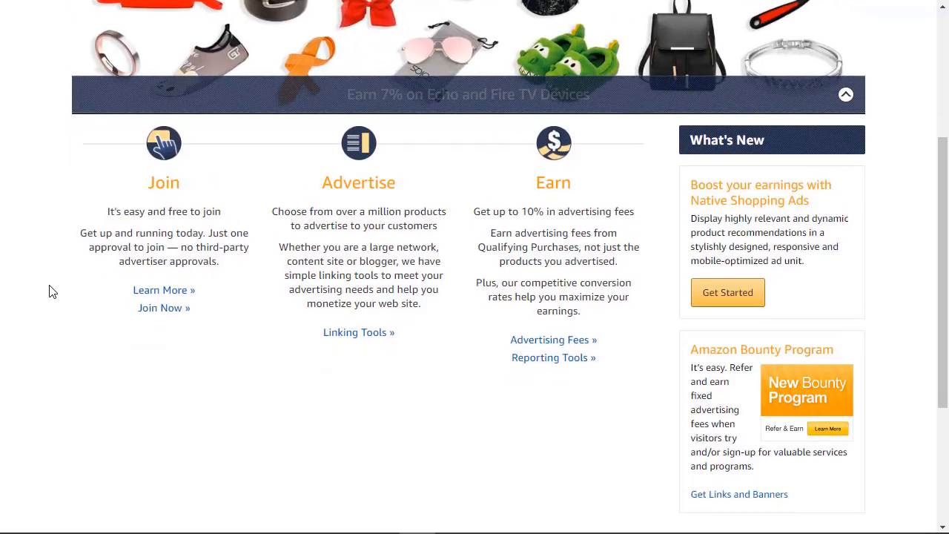
scroll("up", 3)
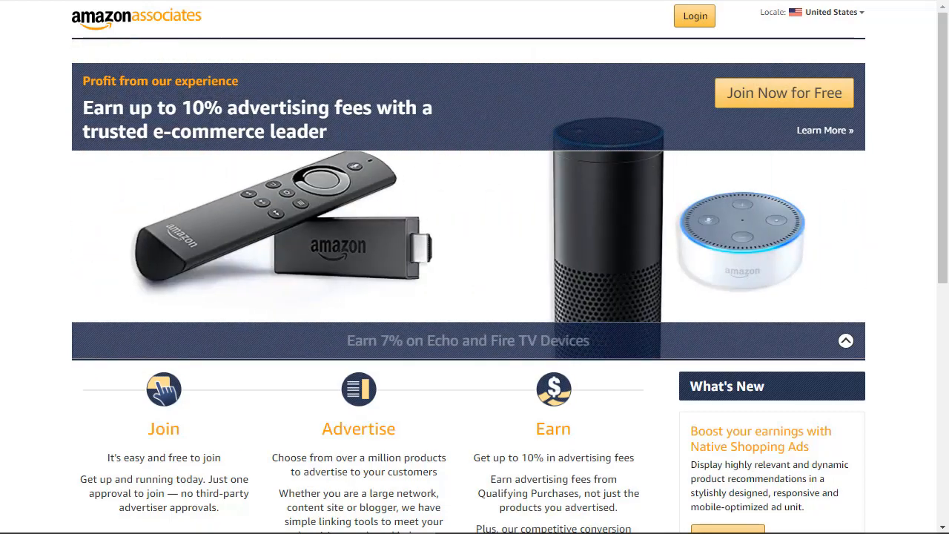
scroll("down", 3)
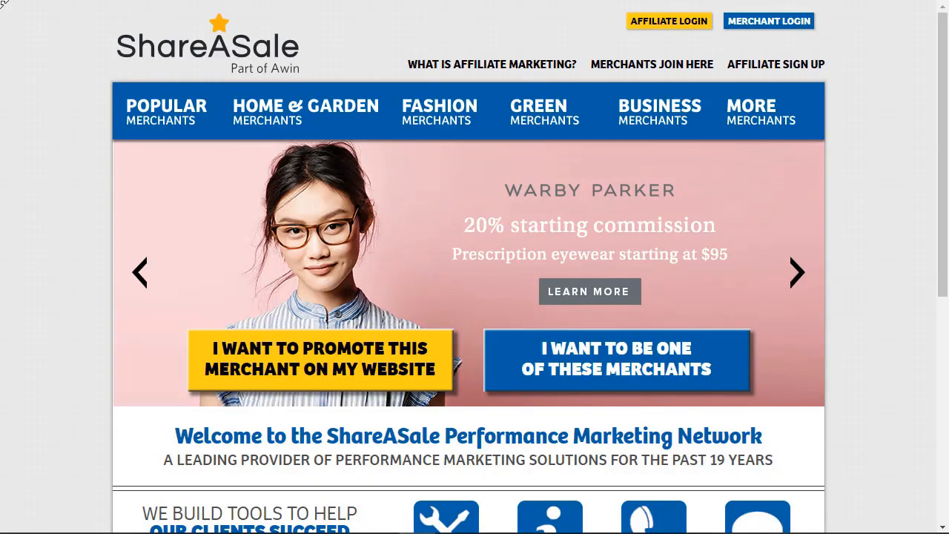
left_click(796, 271)
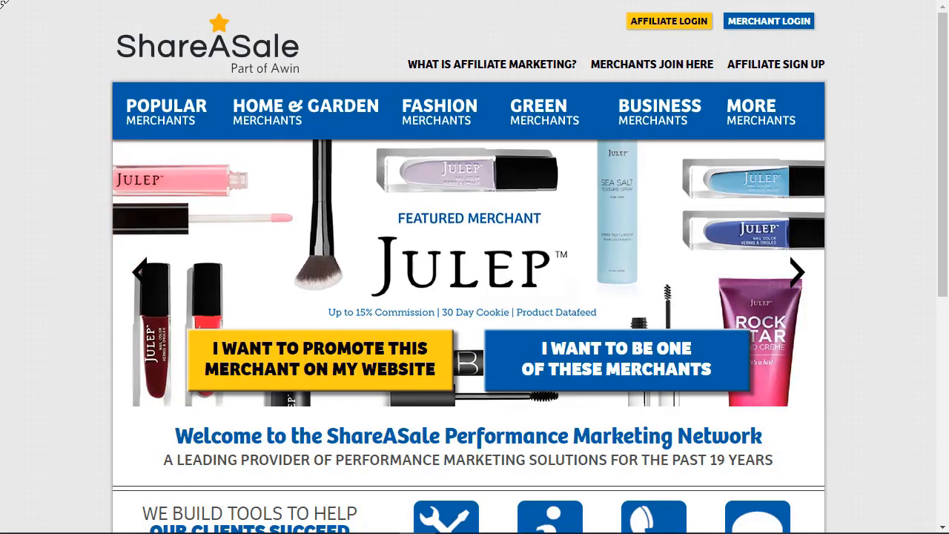